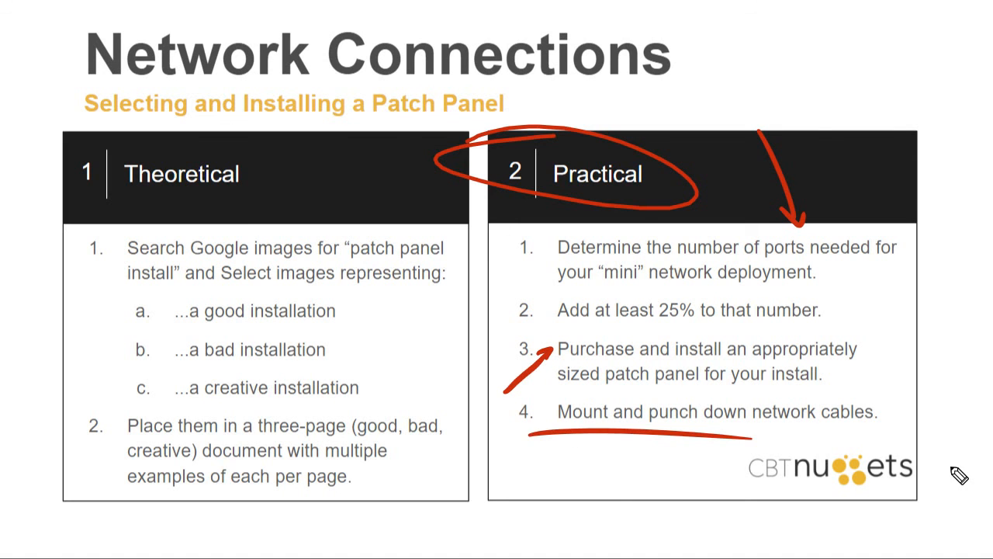
Draw a red pen arrow curving left from the circled Practical heading to Theoretical
left_click_drag(435, 156, 264, 143)
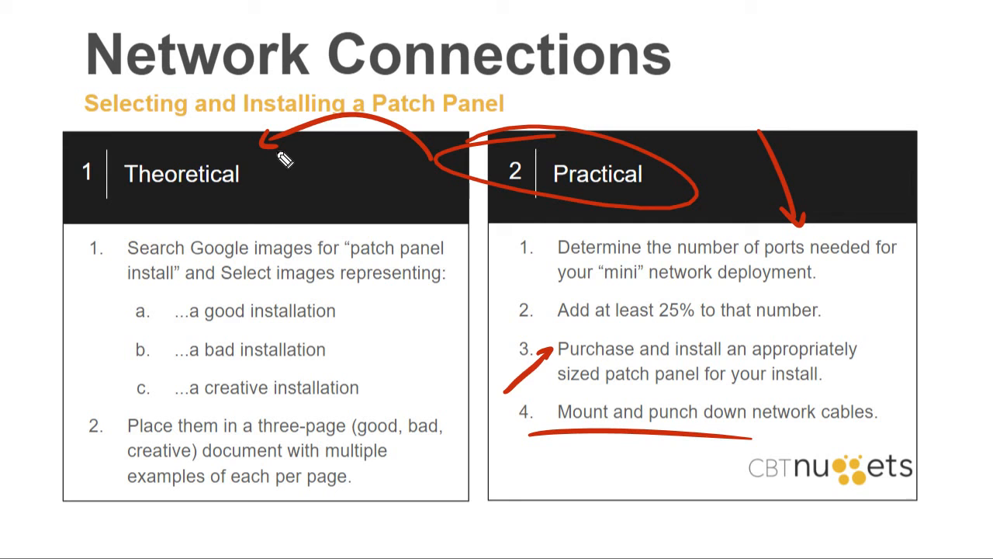